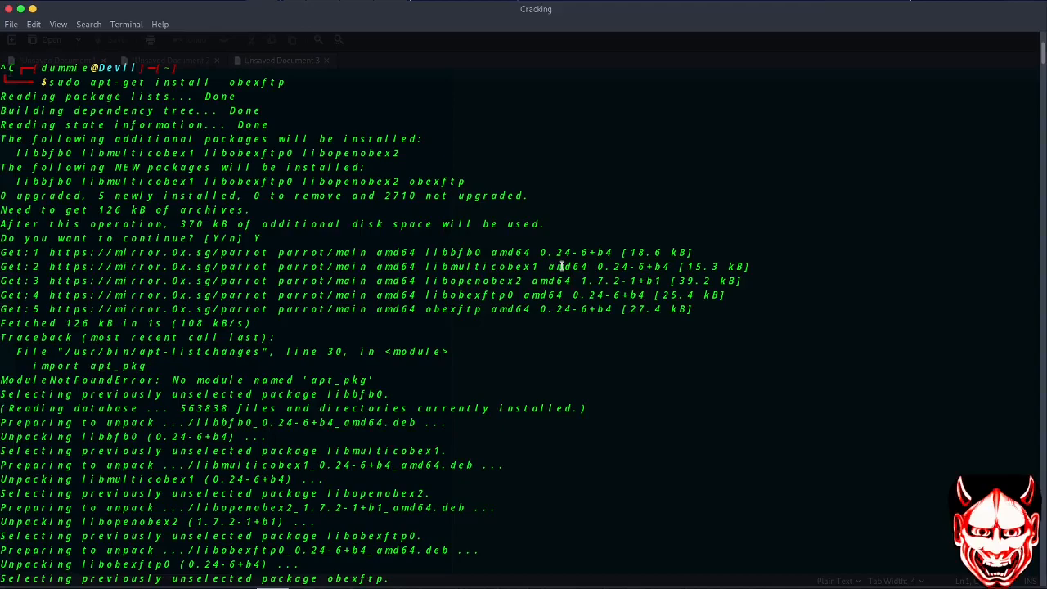
mouse_move(572, 434)
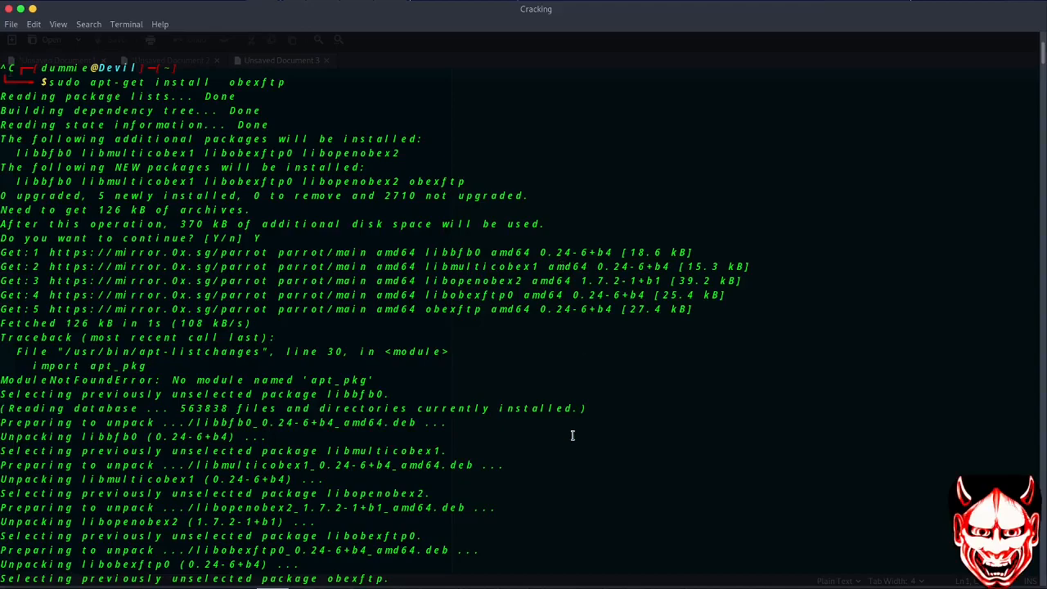
Review the dpkg --configure -a and apt install --fix-broken output still failing on the missing apt_pkg module
double_click(81, 367)
type("sudo apt install --fix-broken")
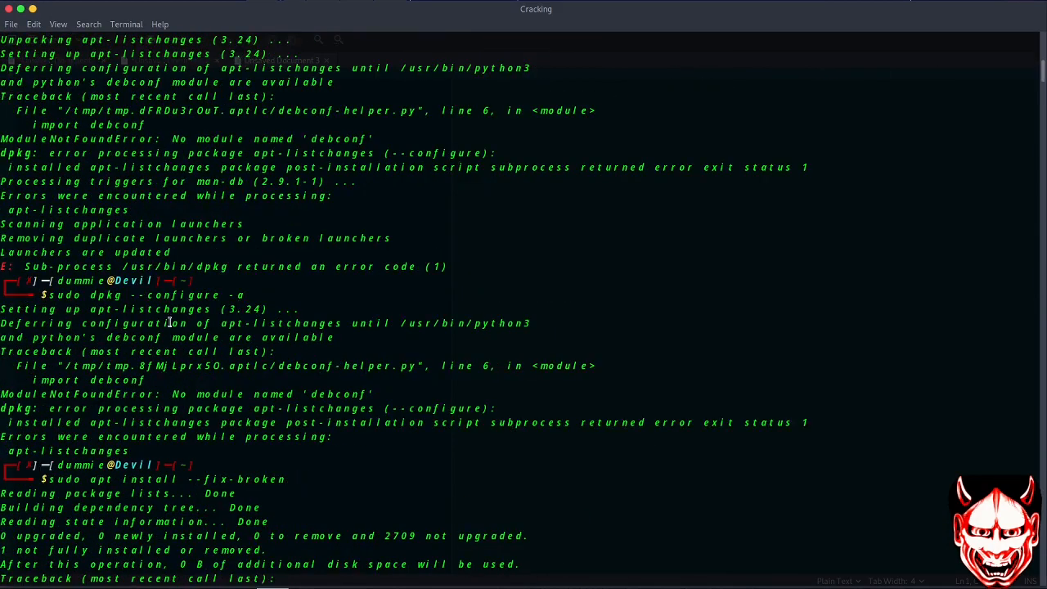
mouse_move(209, 288)
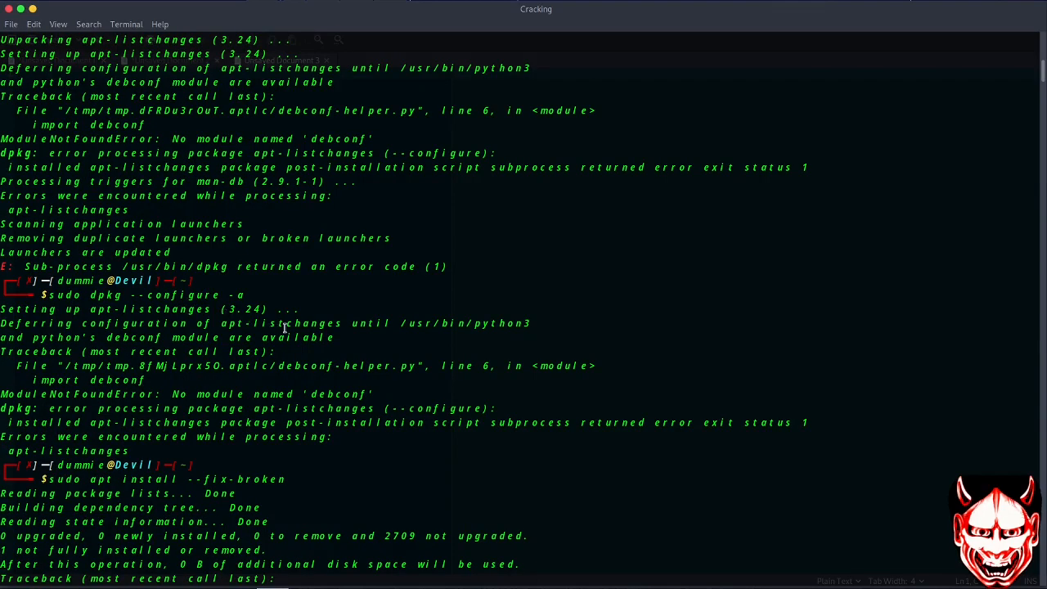
Scroll through the apt update, python3 debconf package removal and apt autoclean deleting cached package files
scroll("down", 3)
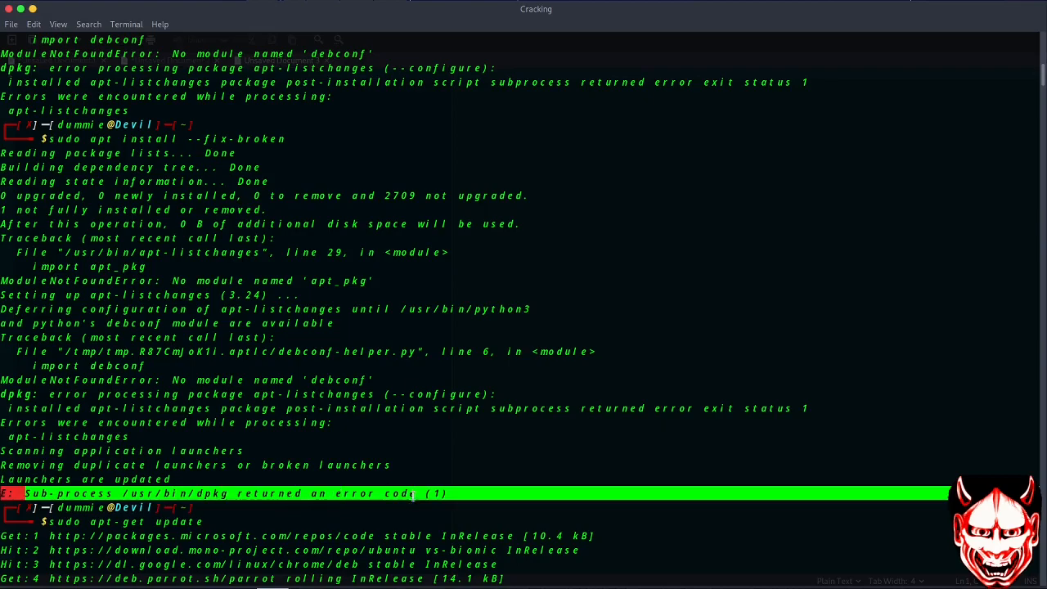
scroll("down", 3)
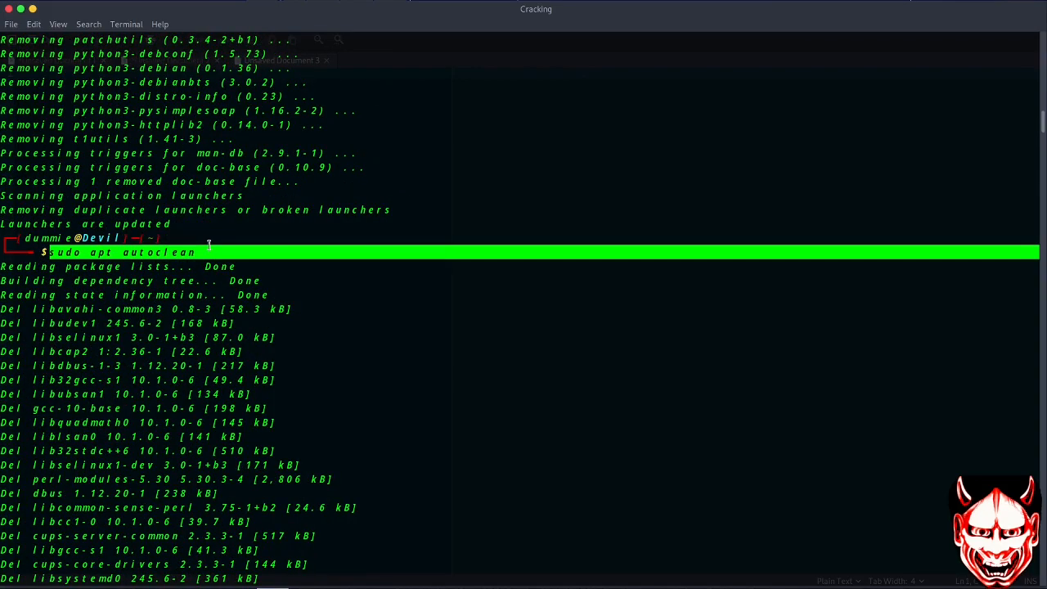
scroll("down", 3)
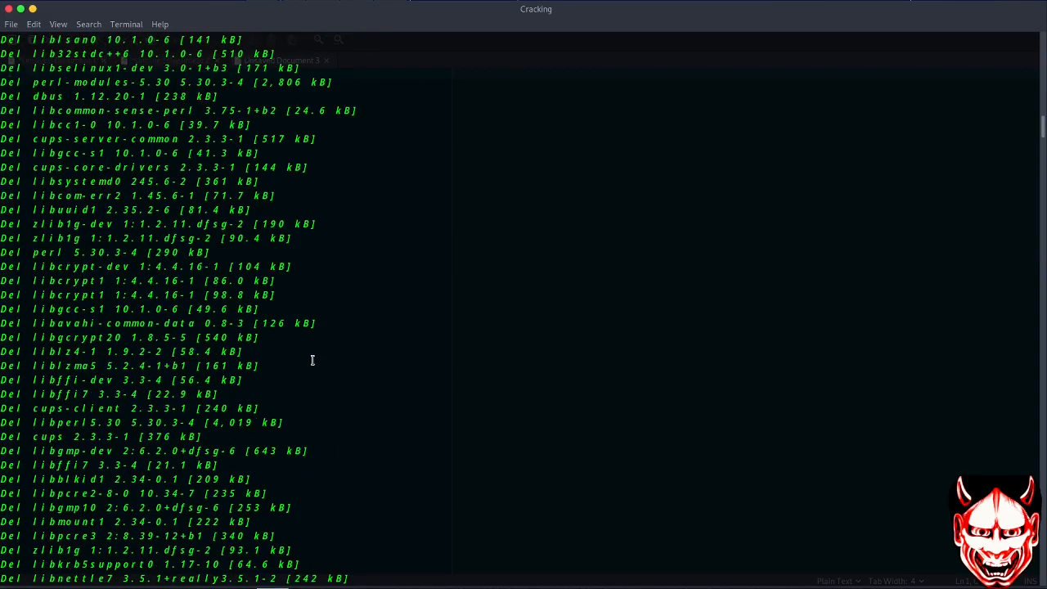
Scroll to the successful python3-apt install and select the suggested package name python3-apt-dbg
scroll("down", 3)
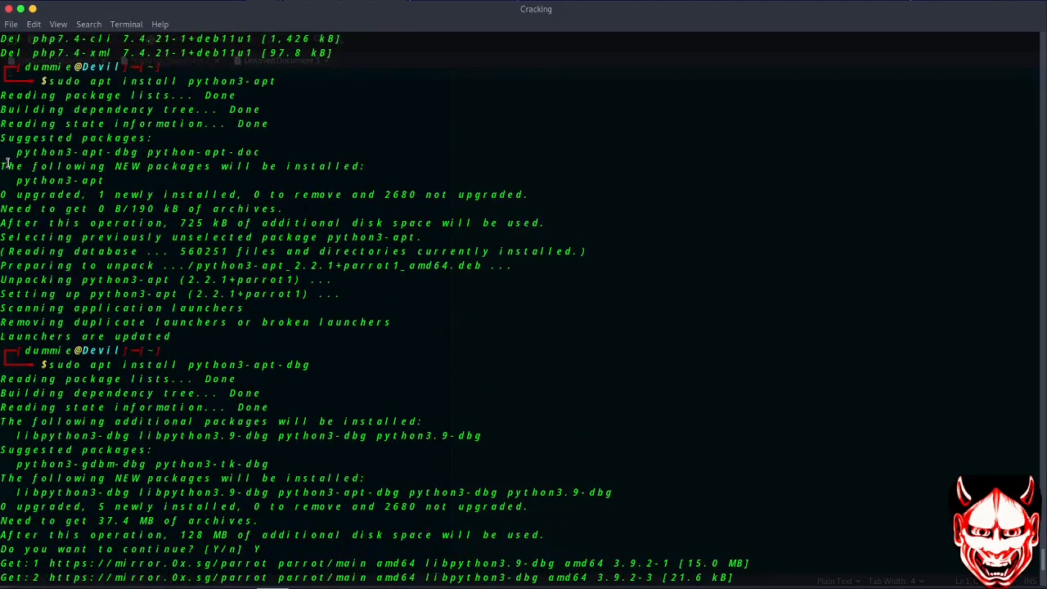
double_click(74, 152)
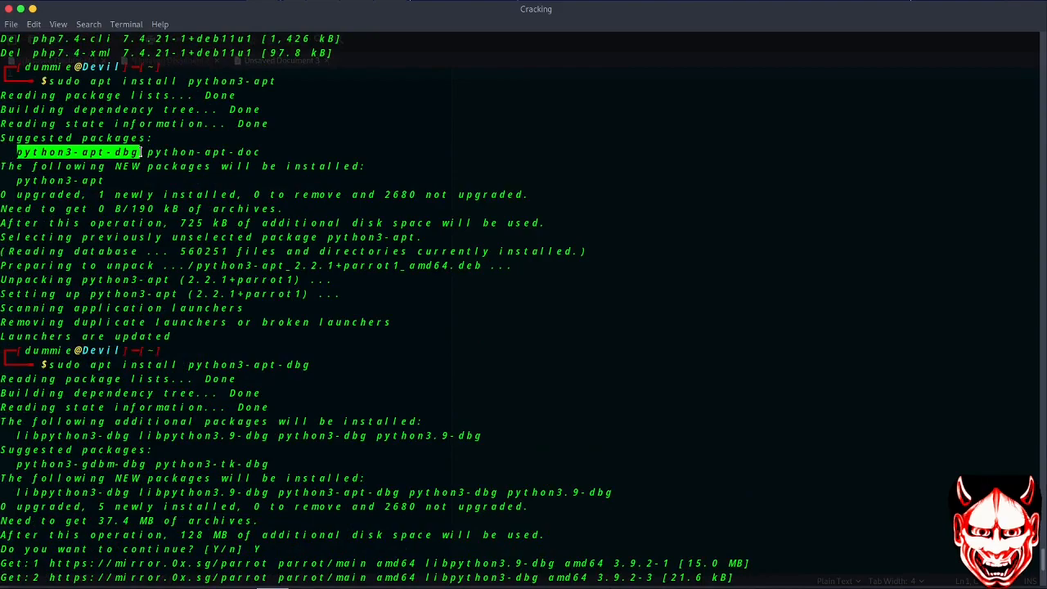
mouse_move(144, 154)
type("sudo apt-get update")
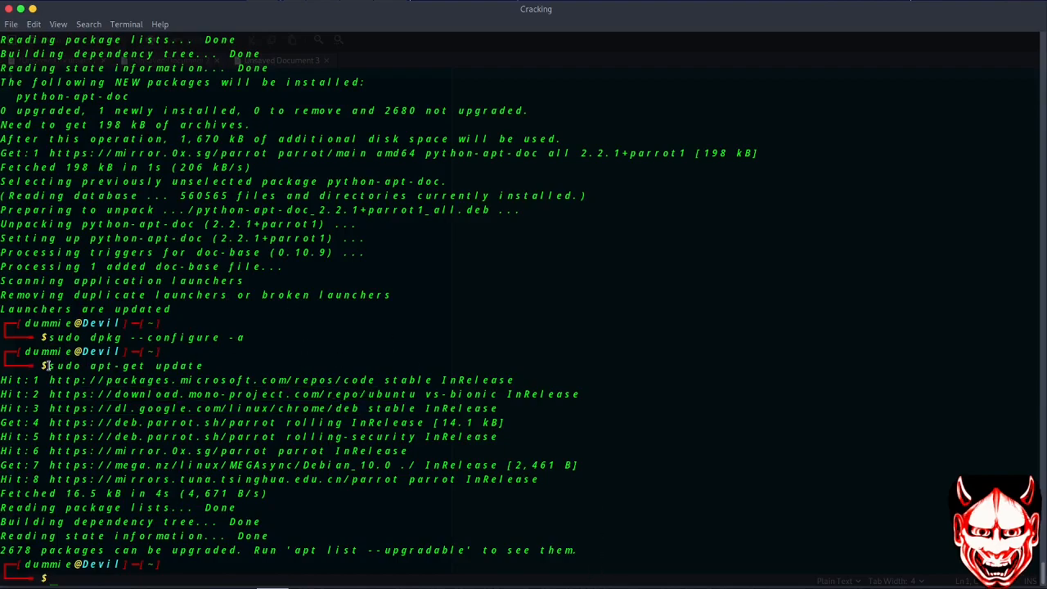
mouse_move(564, 361)
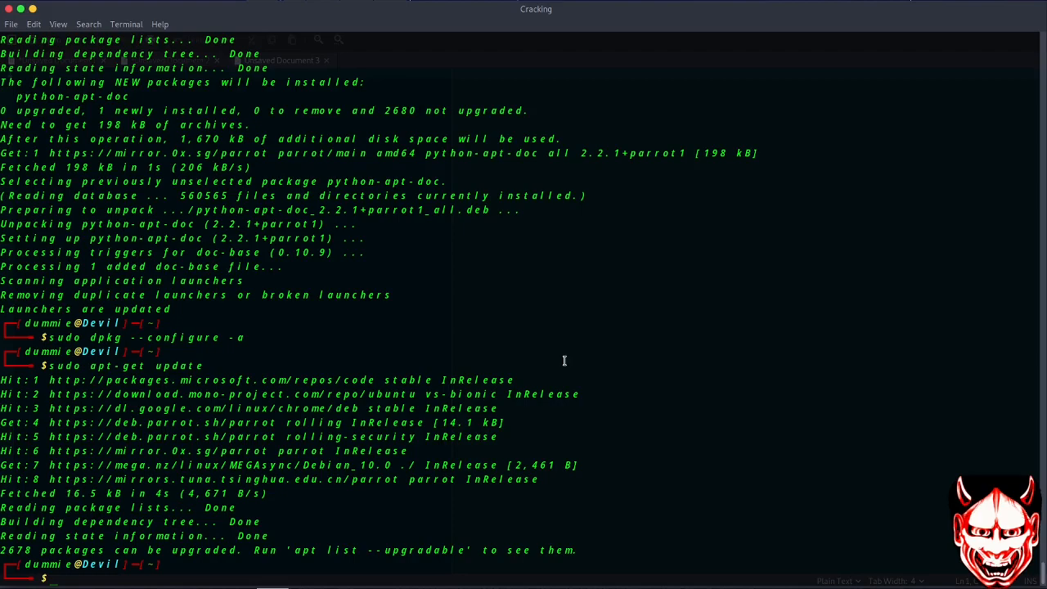